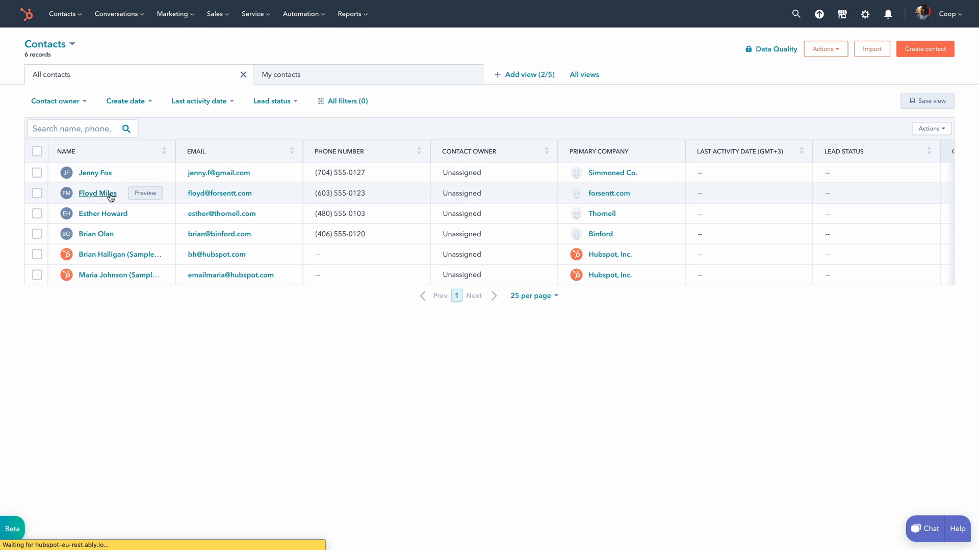
# Open the Contact Us Form in the editor showing its name, website, email and contact fields
pyautogui.click(98, 192)
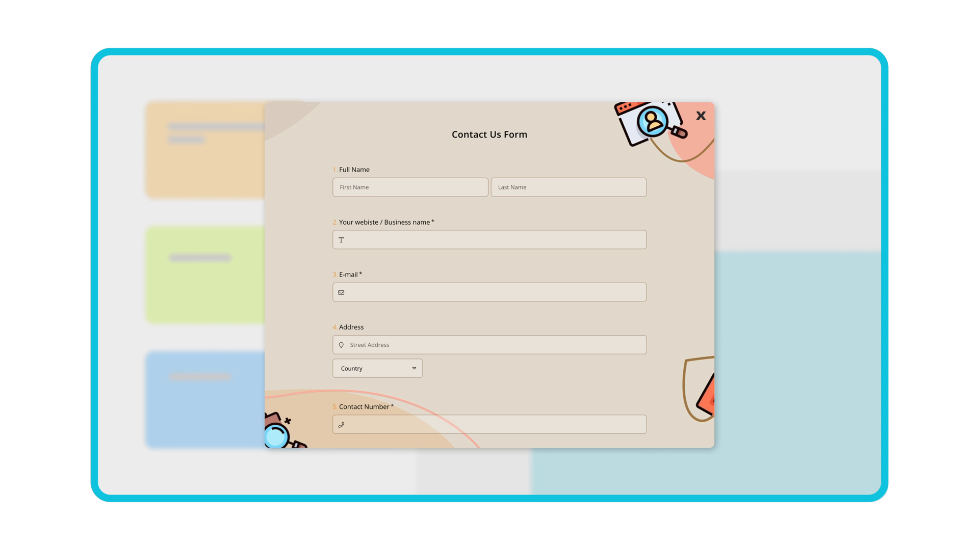
pyautogui.click(700, 116)
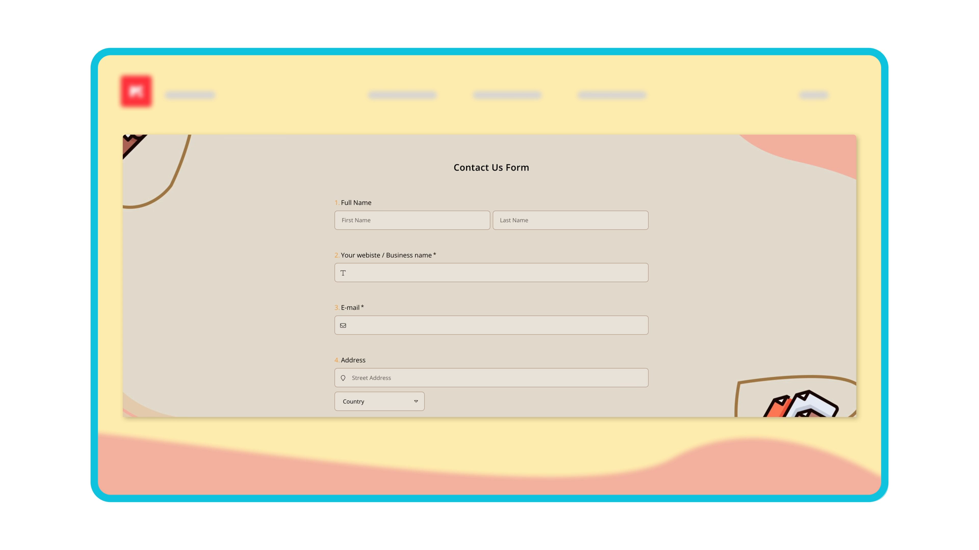
pyautogui.scroll(-3)
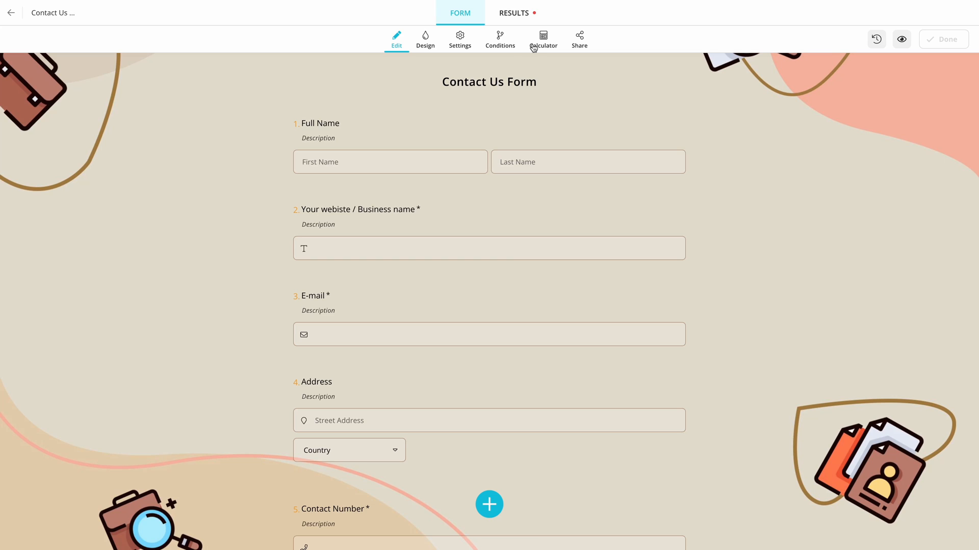
# Start the HubSpot connection from the form's Integrations settings
pyautogui.click(460, 39)
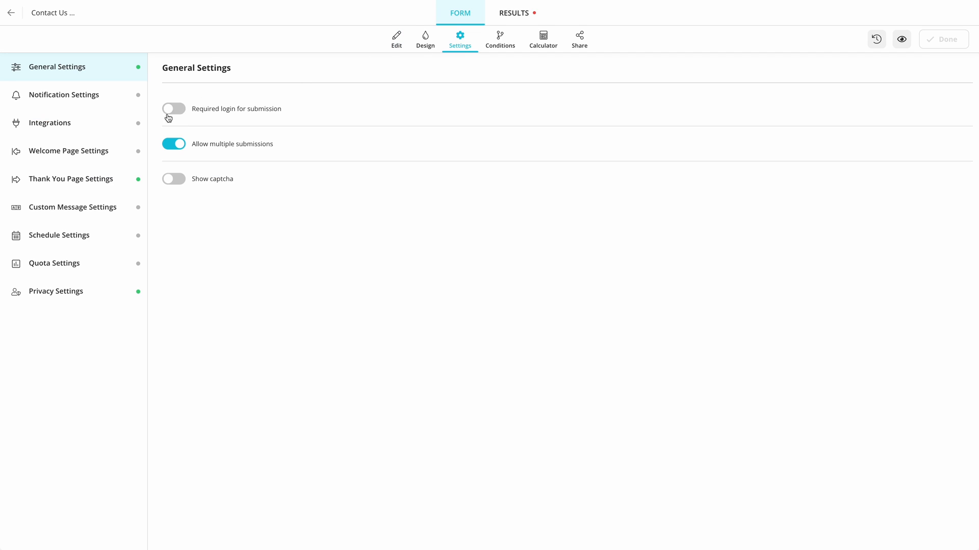
pyautogui.click(49, 122)
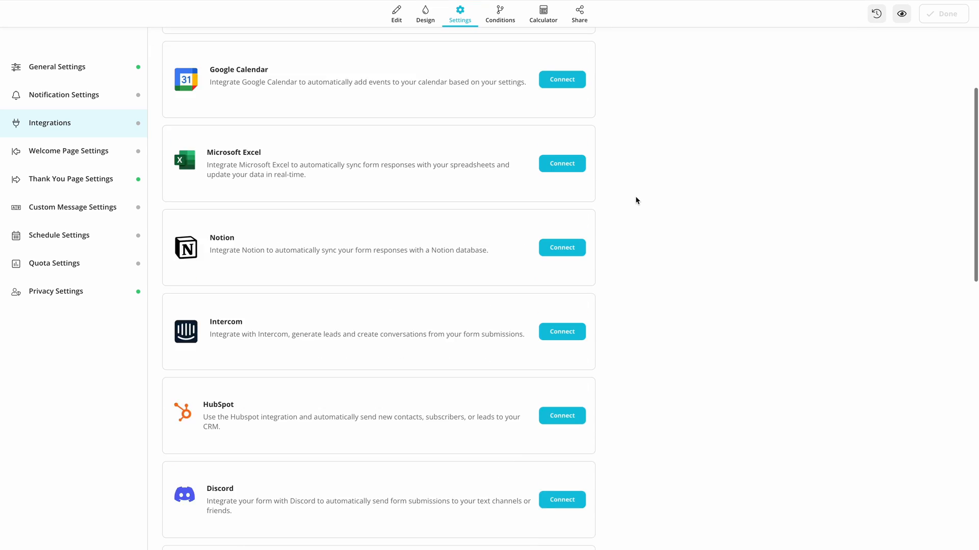
pyautogui.scroll(-3)
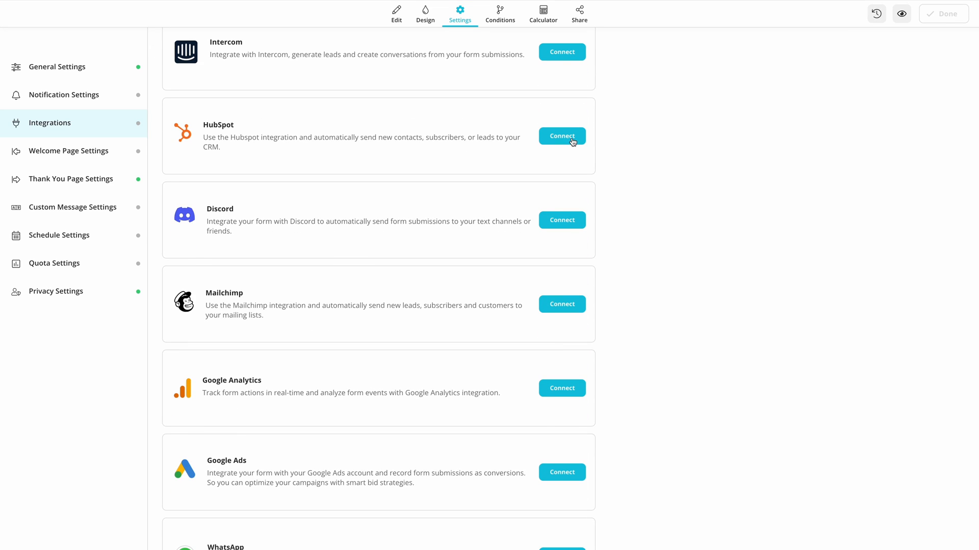
pyautogui.click(561, 135)
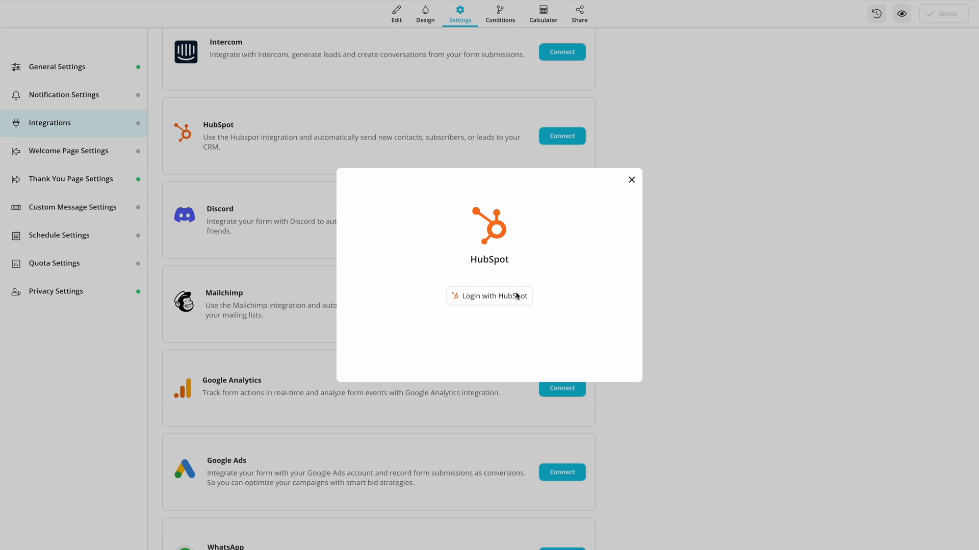
# Log in with HubSpot and choose the account to authorize forms.app
pyautogui.click(489, 295)
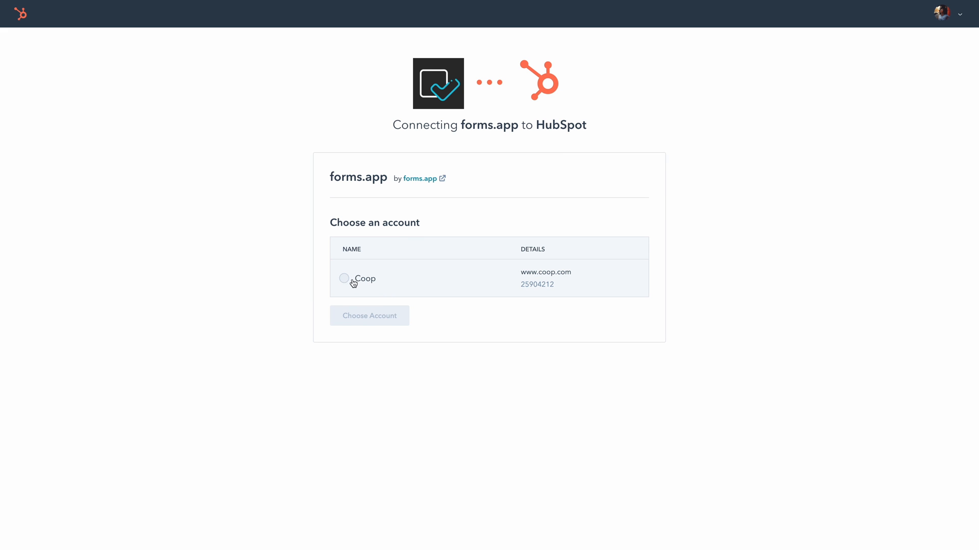
pyautogui.click(369, 315)
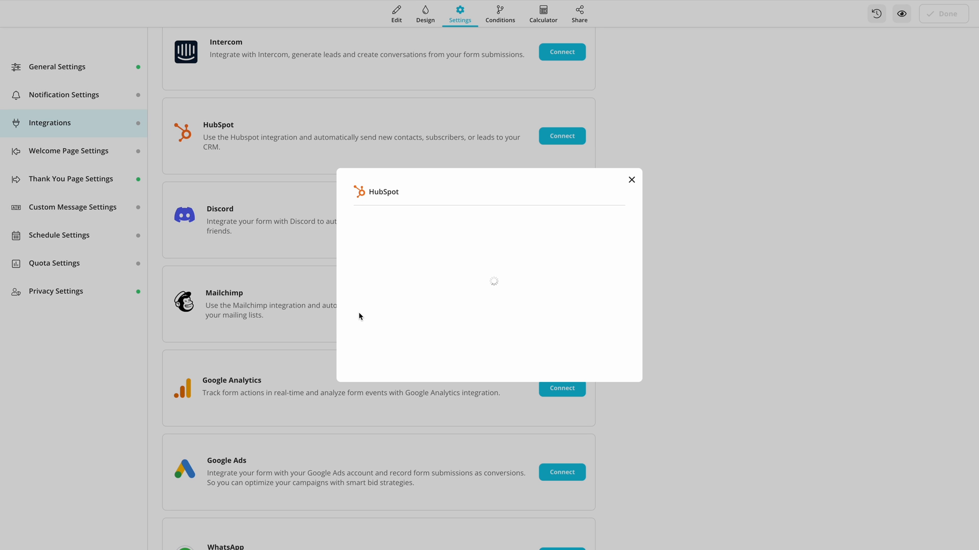
# Map First Name to Full Name, create a company named from Your website / Business name, and create a deal
pyautogui.click(413, 258)
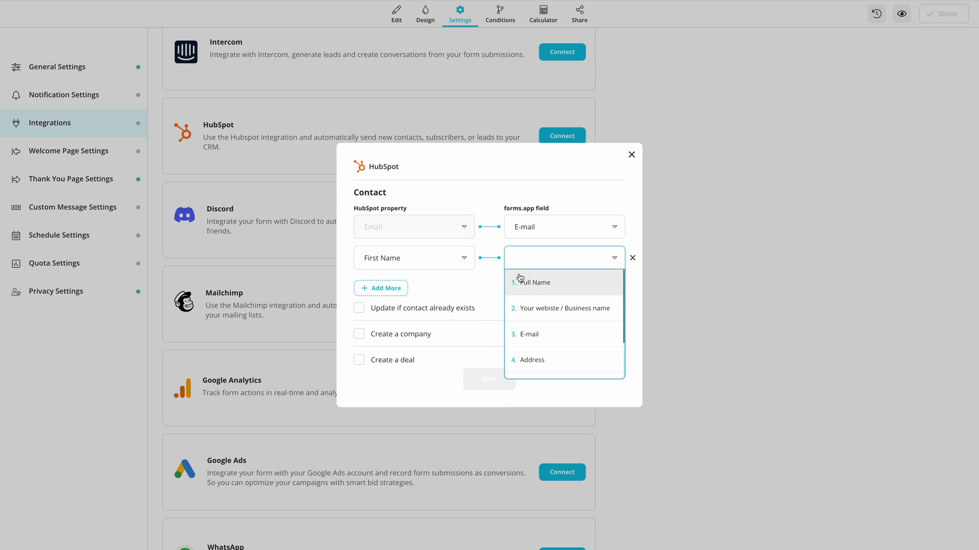
pyautogui.click(533, 282)
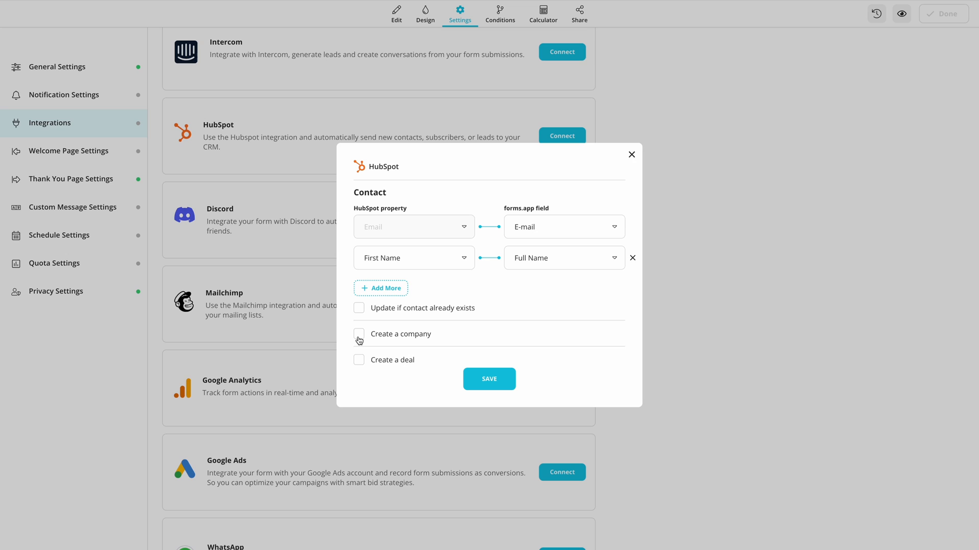
pyautogui.click(359, 334)
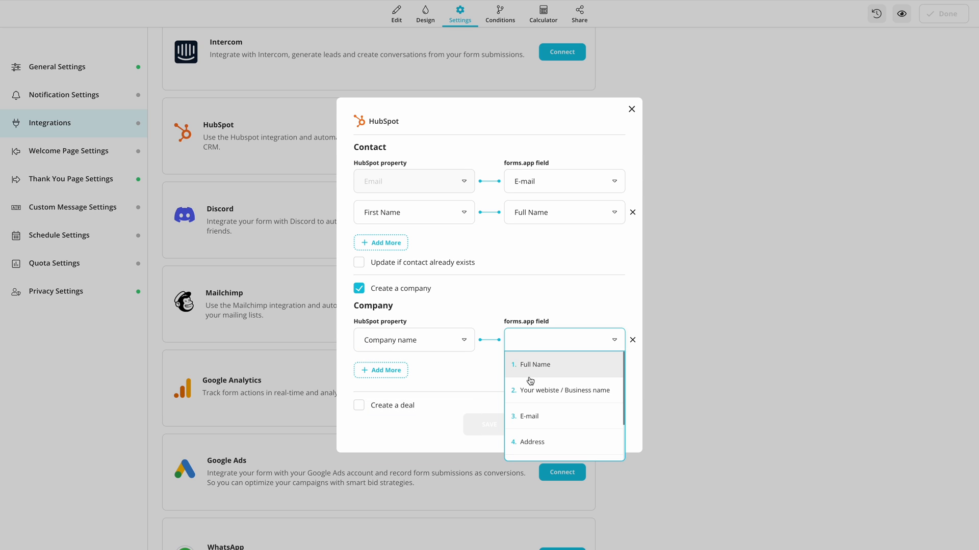
pyautogui.click(564, 391)
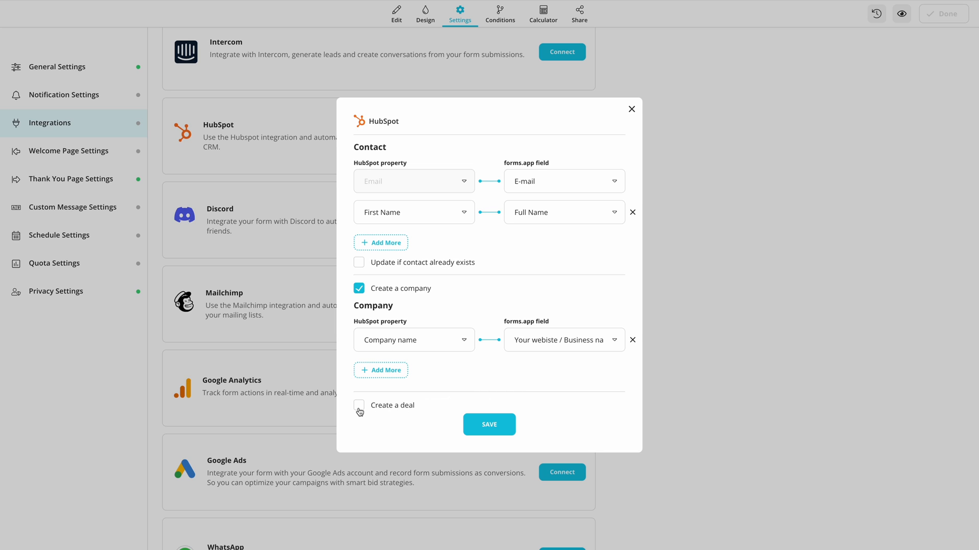
pyautogui.click(359, 405)
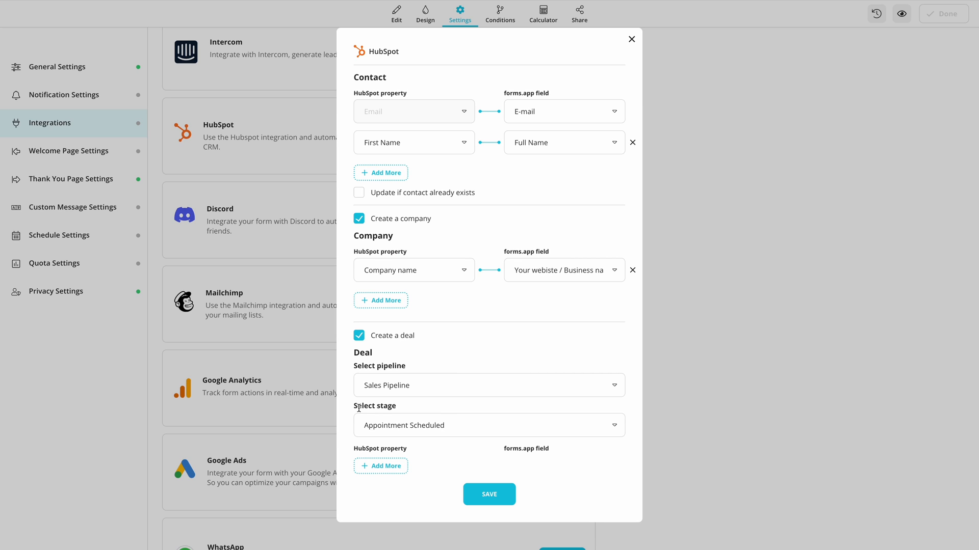
# Map Deal Name to Your website / Business name and save the HubSpot integration
pyautogui.click(381, 466)
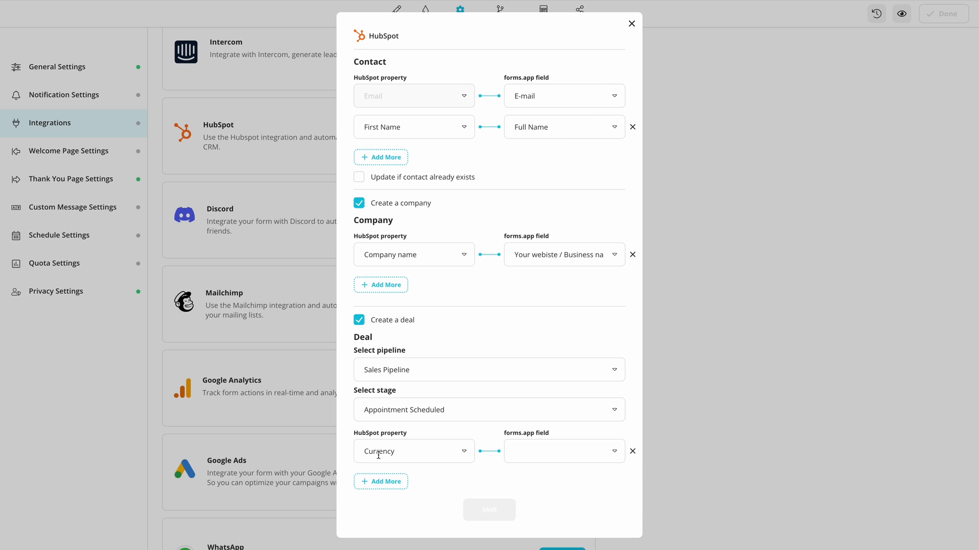
pyautogui.click(413, 451)
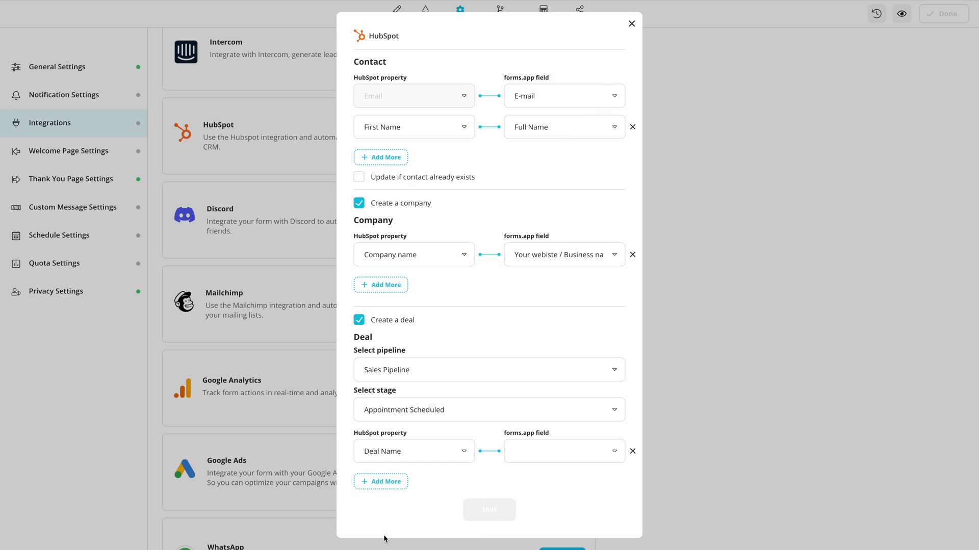
pyautogui.click(561, 451)
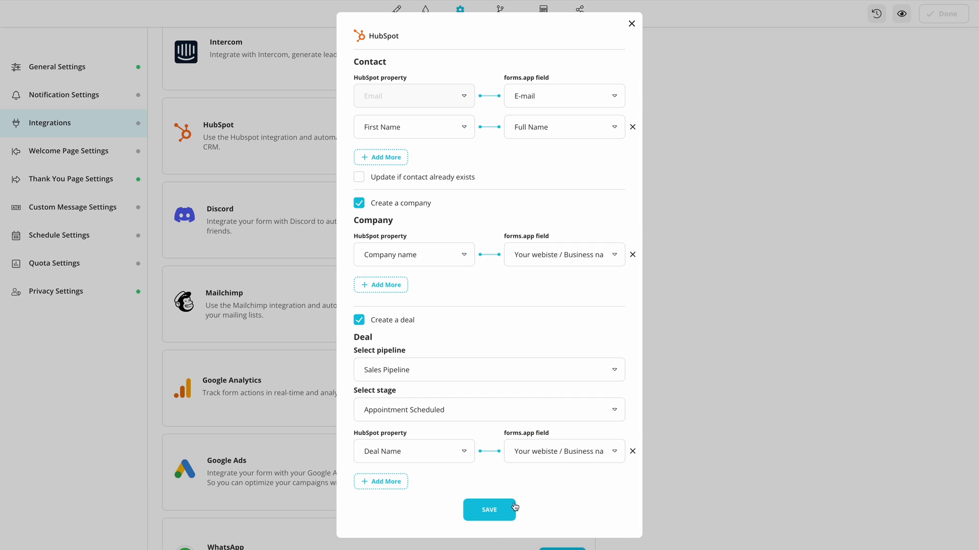
pyautogui.click(490, 510)
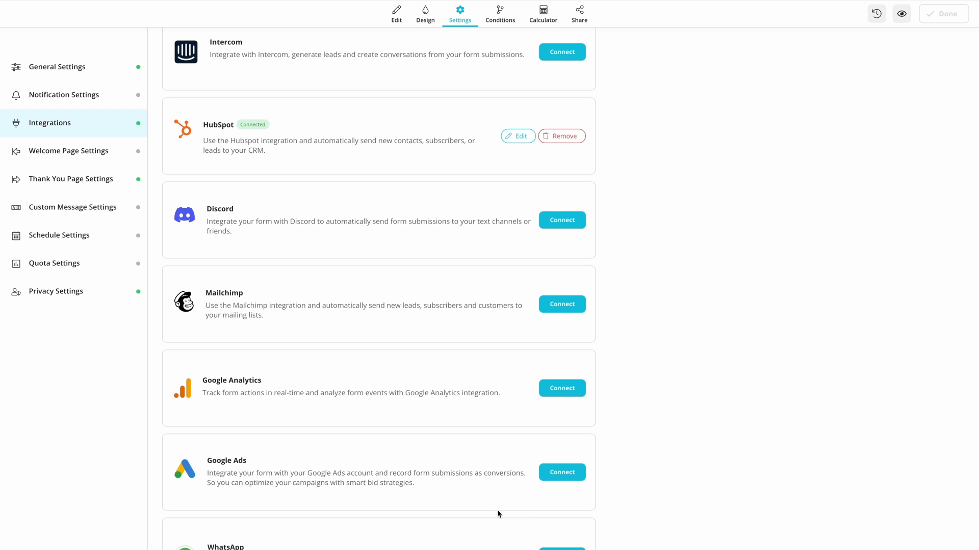
# Show the Contact Us Form's Share page with its form URL
pyautogui.click(901, 13)
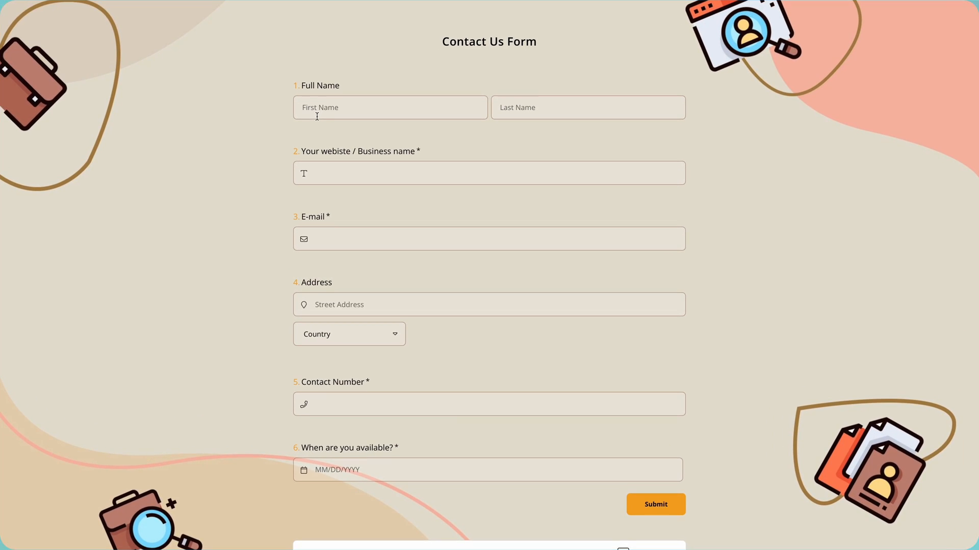
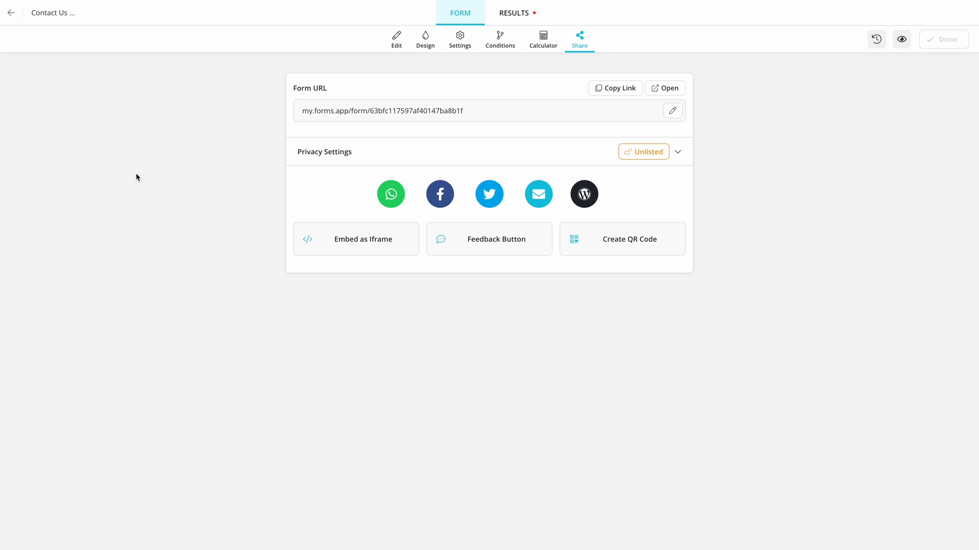
pyautogui.moveTo(157, 178)
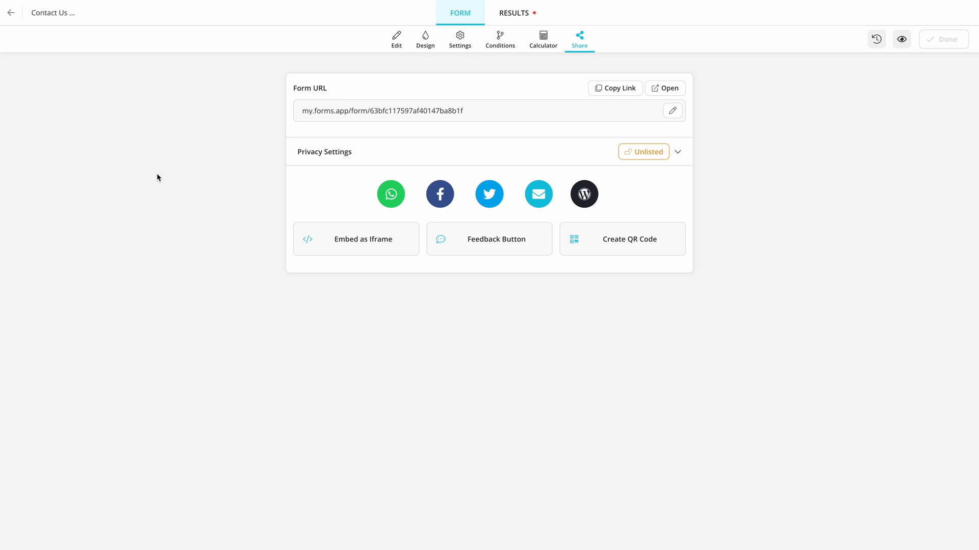
# Show the Embed as Iframe code with the live desktop preview
pyautogui.click(355, 238)
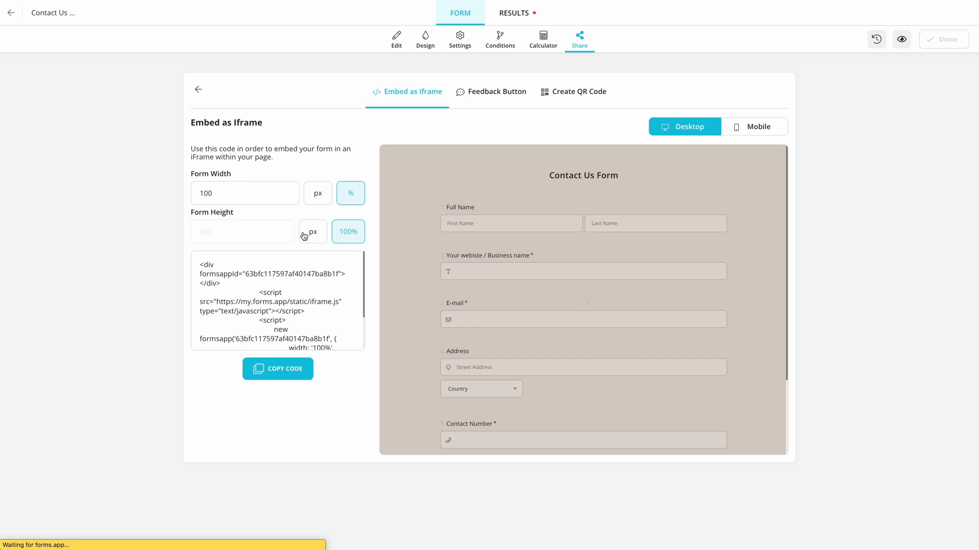